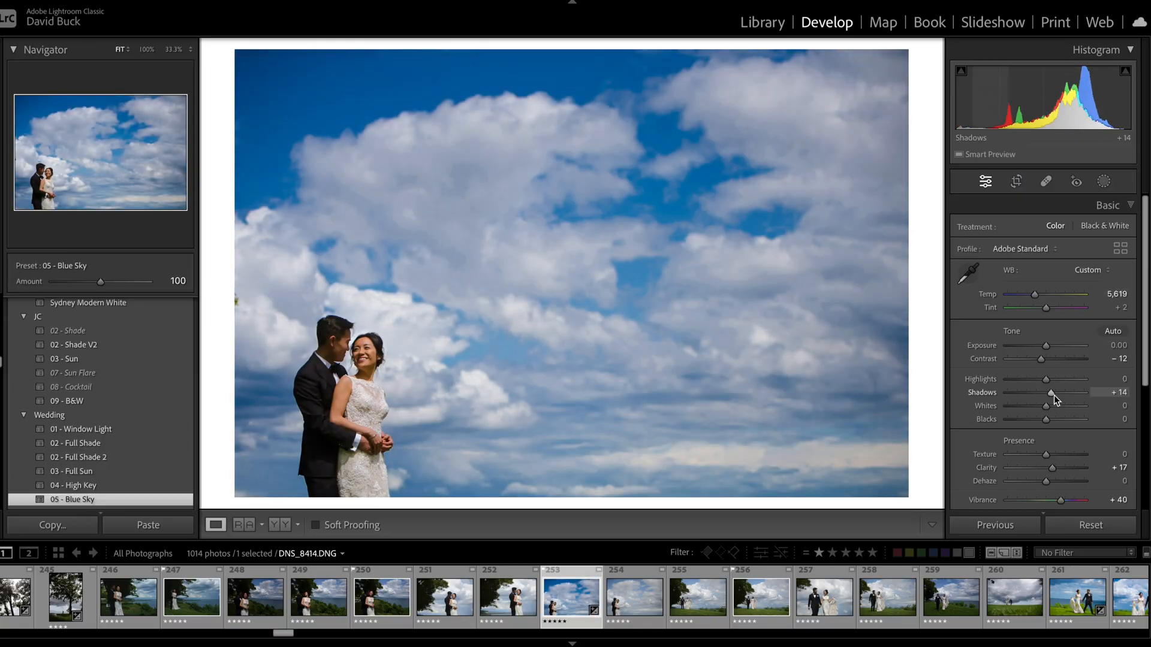
Review the blue-sky photo's masks in Develop, then return to the Library grid
{"action": "left_click", "coordinate": [1103, 182]}
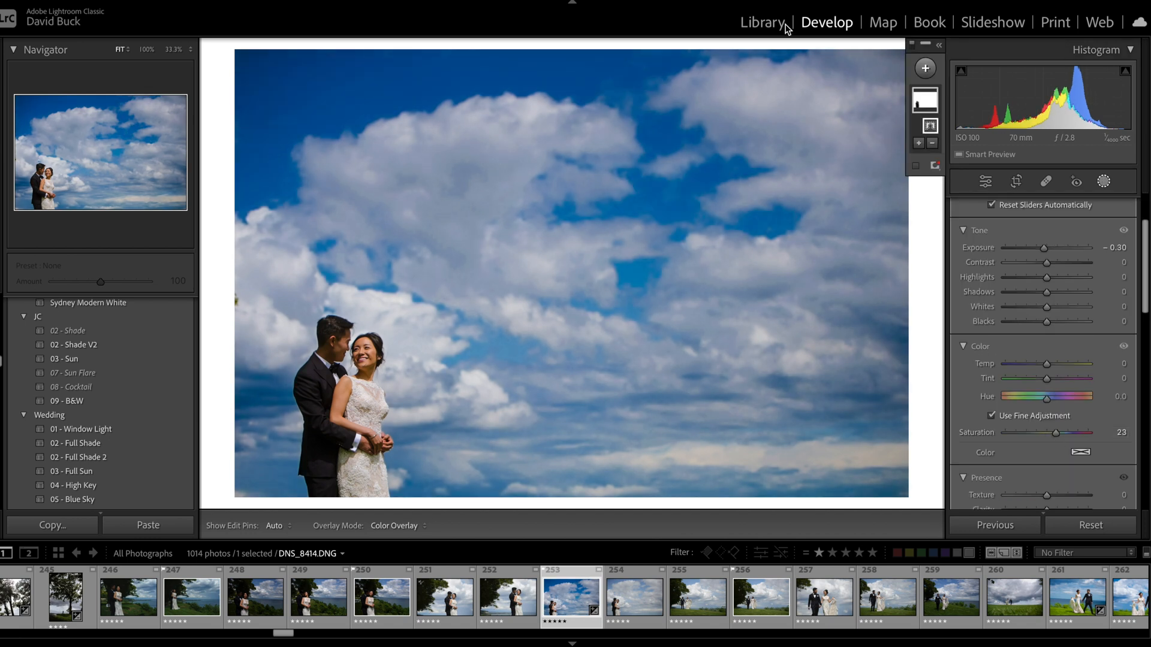
{"action": "left_click", "coordinate": [762, 21]}
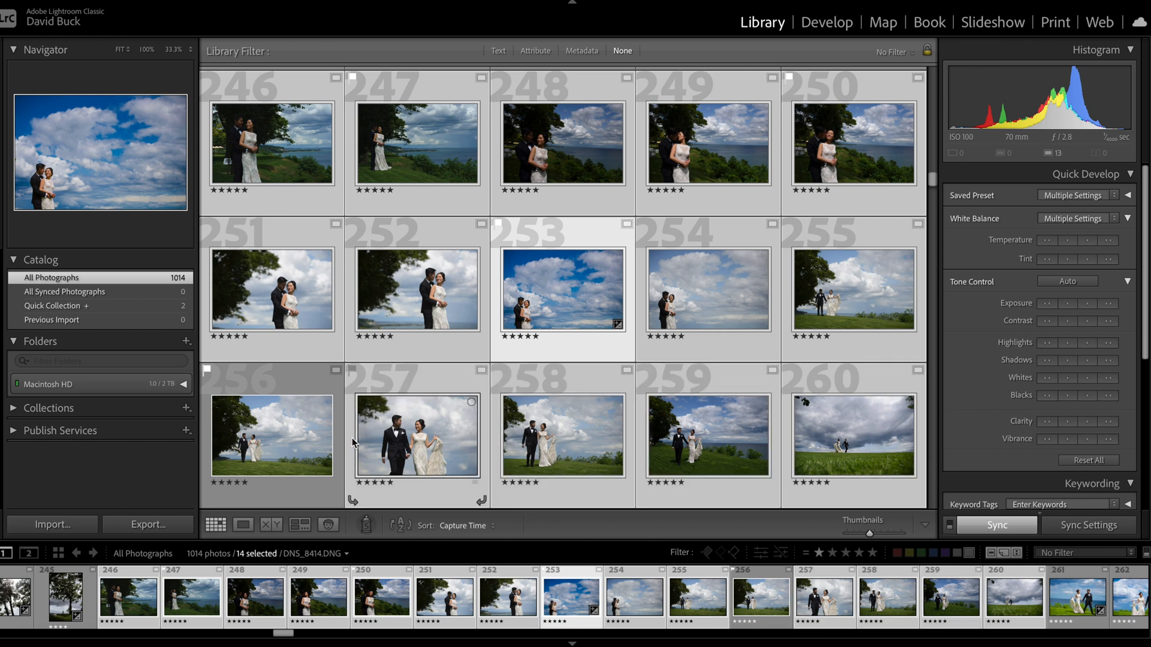
Sync the blue-sky edits with Masking / Mask 1 ticked to all 15 selected photos
{"action": "left_click", "coordinate": [996, 525]}
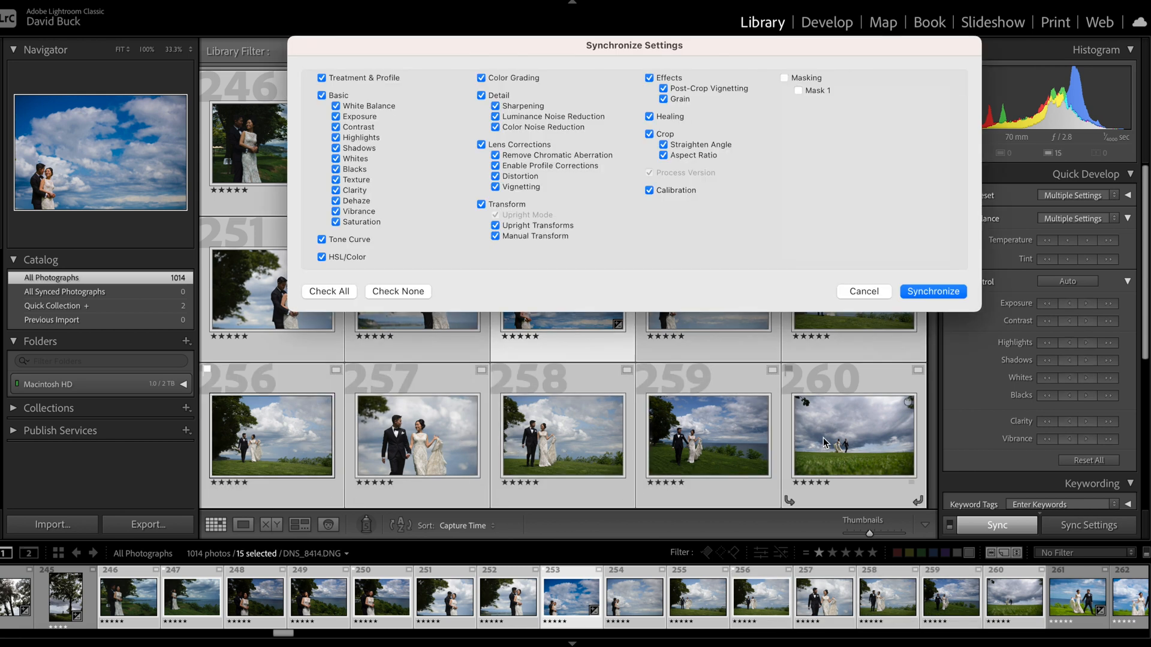
{"action": "left_click", "coordinate": [785, 78]}
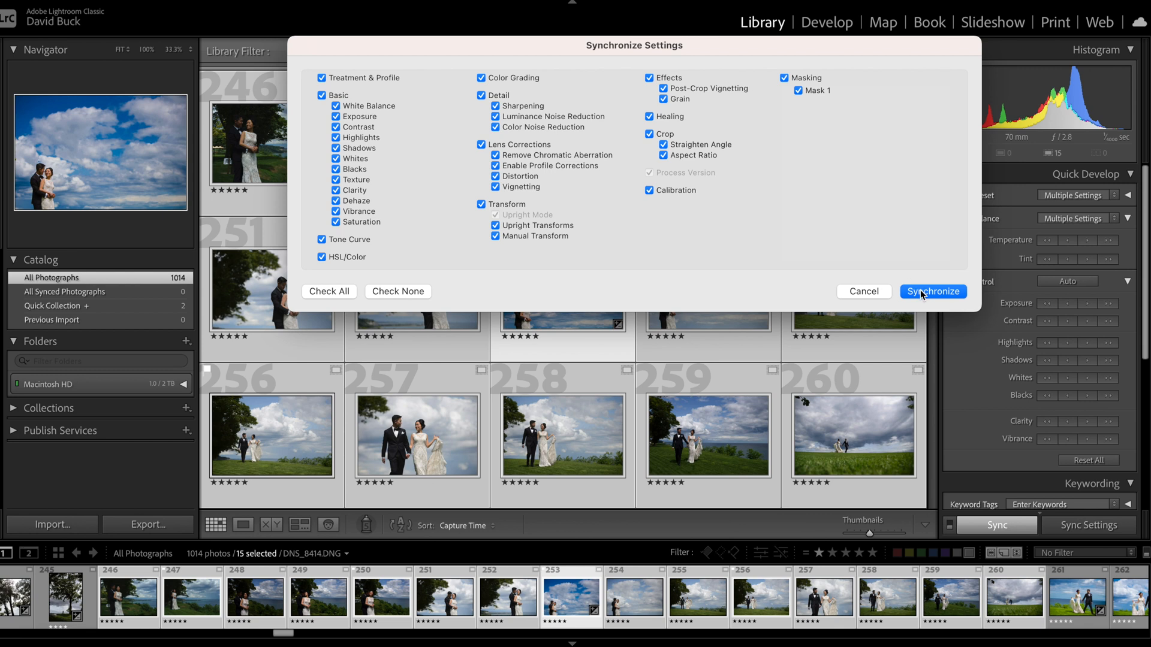
{"action": "left_click", "coordinate": [933, 292]}
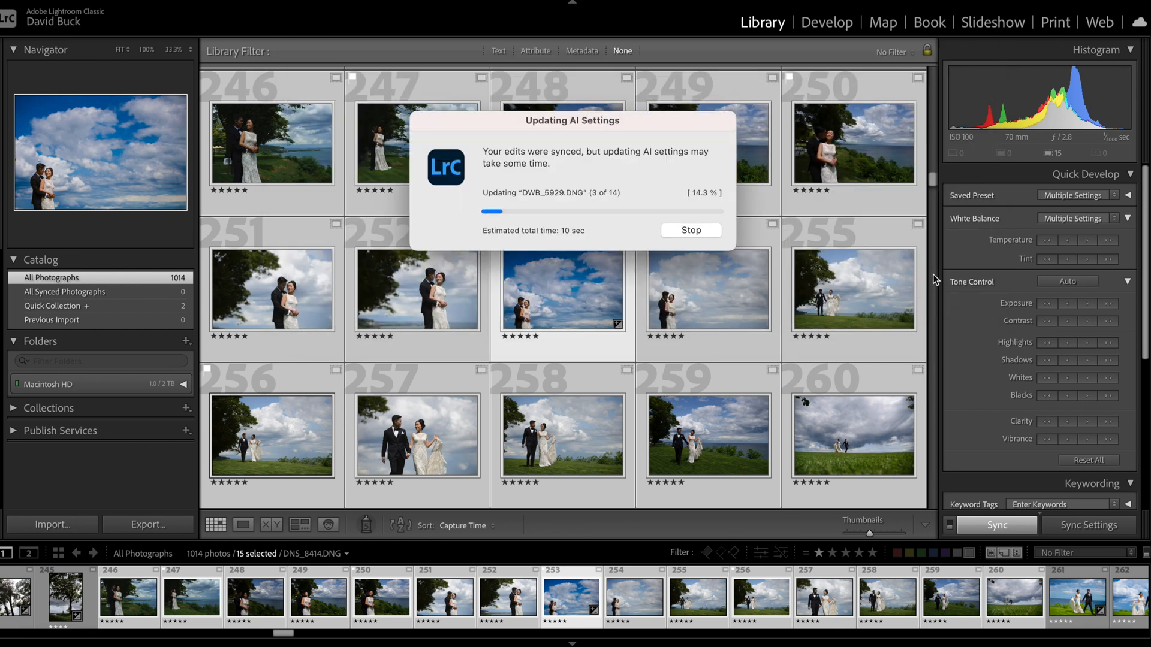